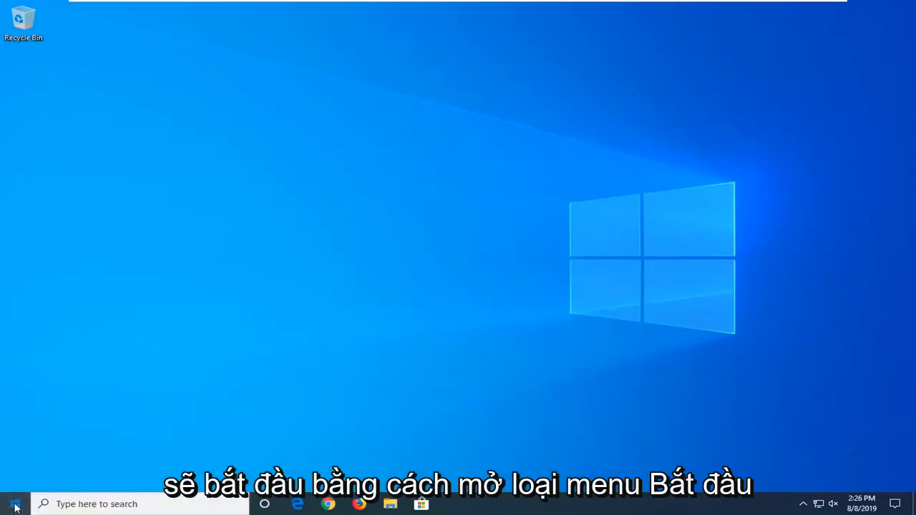
Search 'settings' from Start and launch the Windows Settings app.
text(settings)
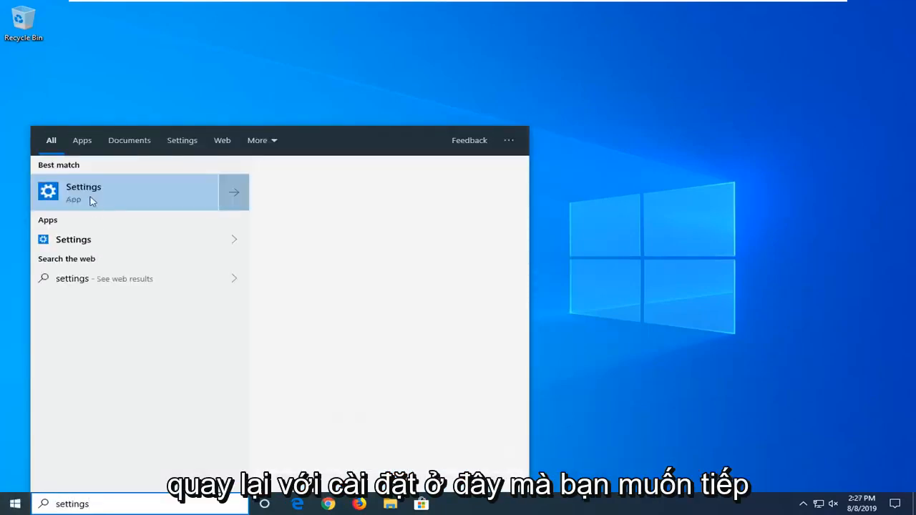
click(83, 192)
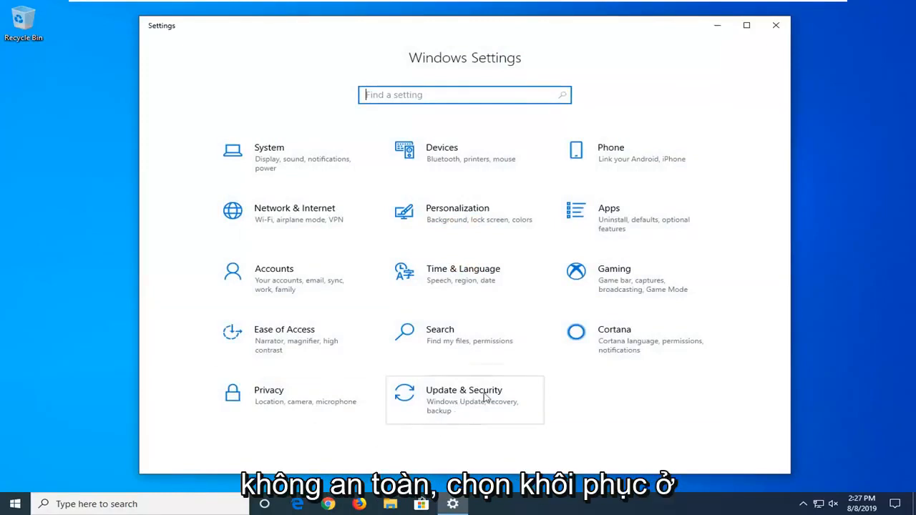
Go to Update & Security > Recovery and restart into Advanced startup.
click(463, 400)
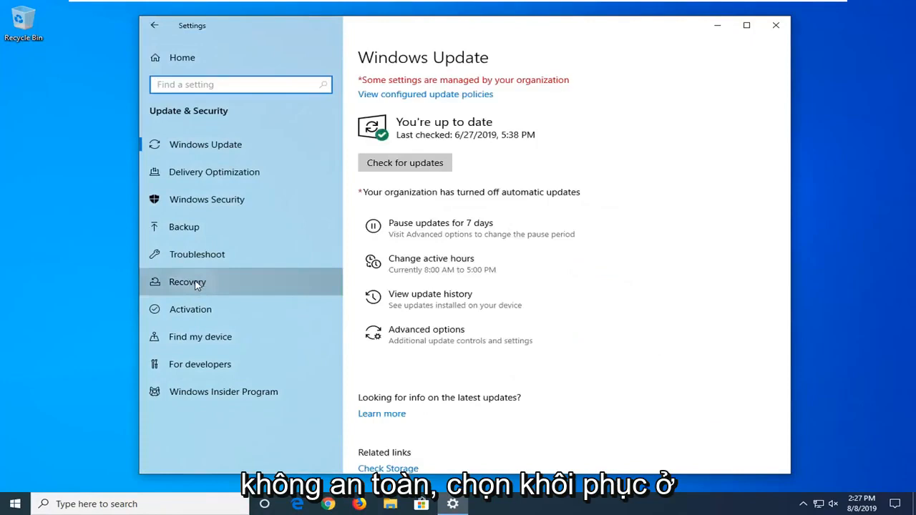
click(187, 281)
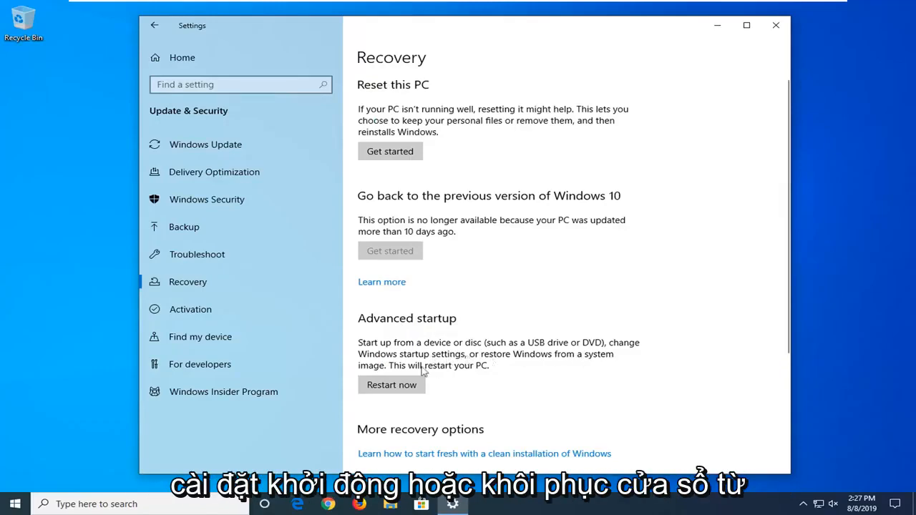
mouse_move(438, 383)
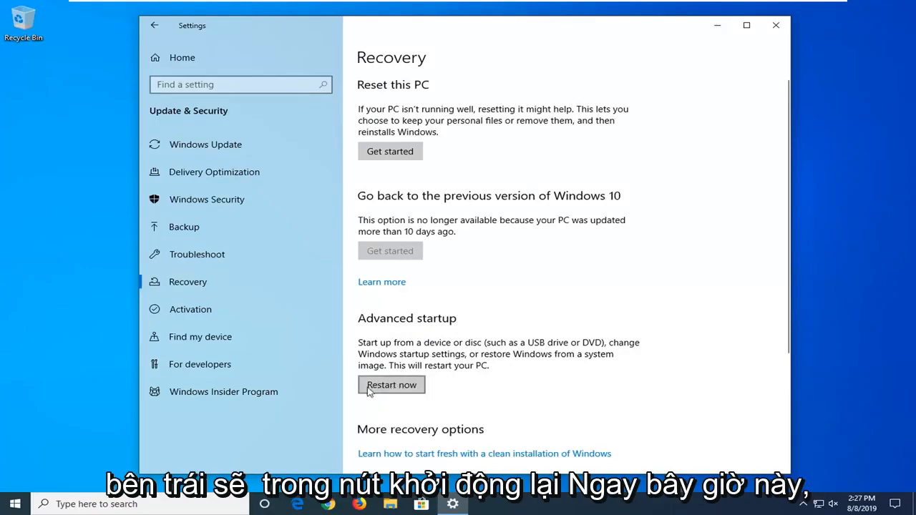
click(391, 385)
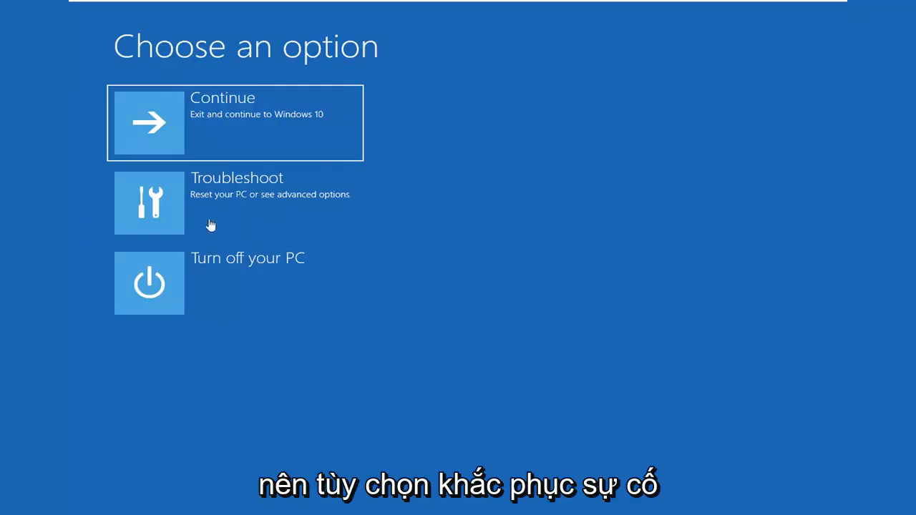
mouse_move(256, 203)
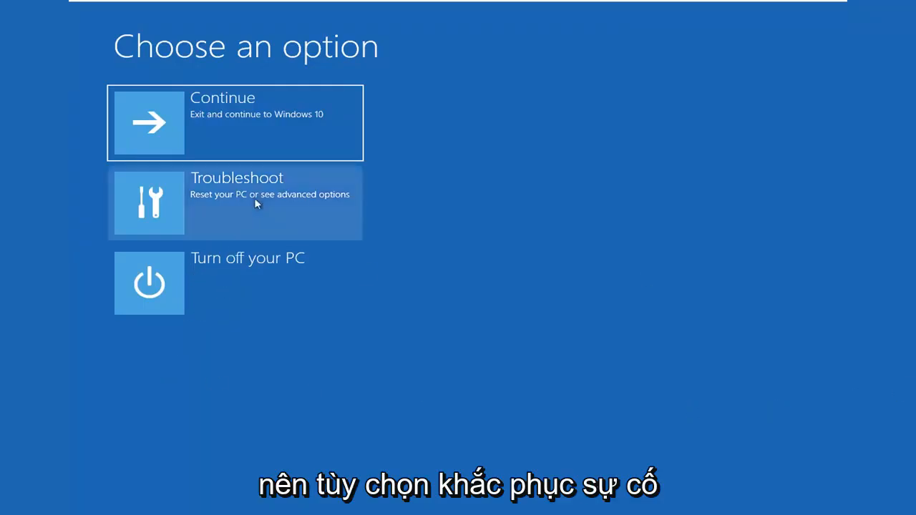
Navigate Troubleshoot > Advanced options > Startup Settings and restart to the boot options list.
click(234, 204)
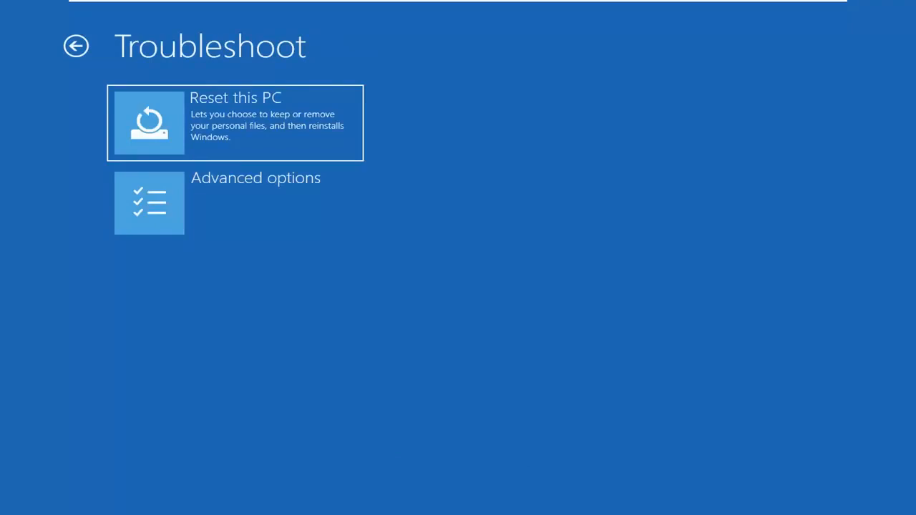
click(149, 203)
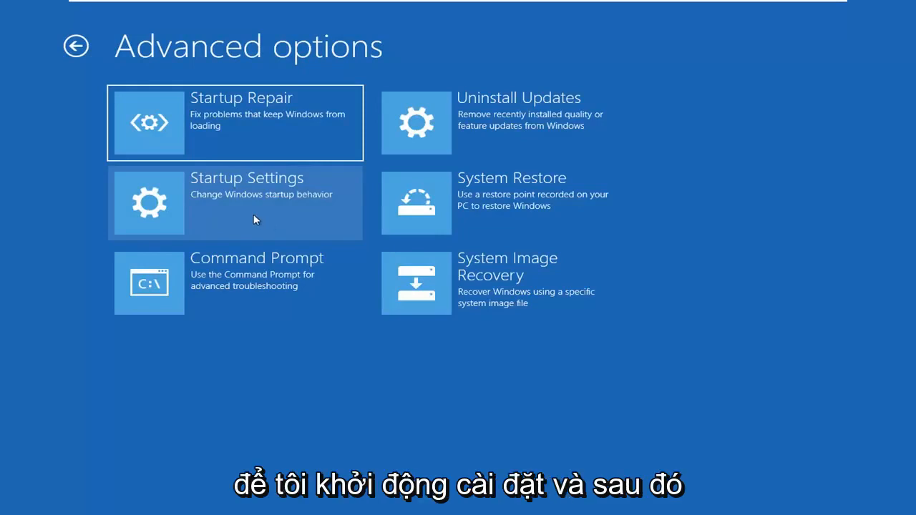
click(235, 203)
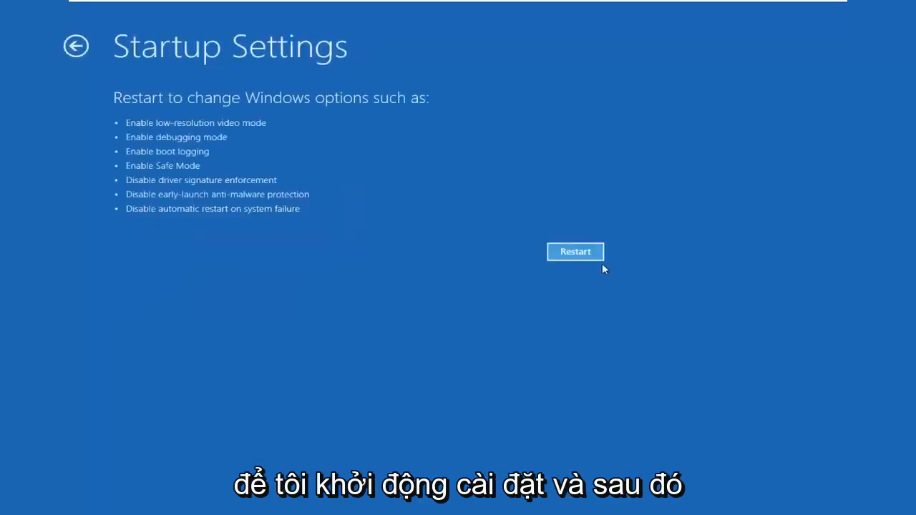
click(575, 252)
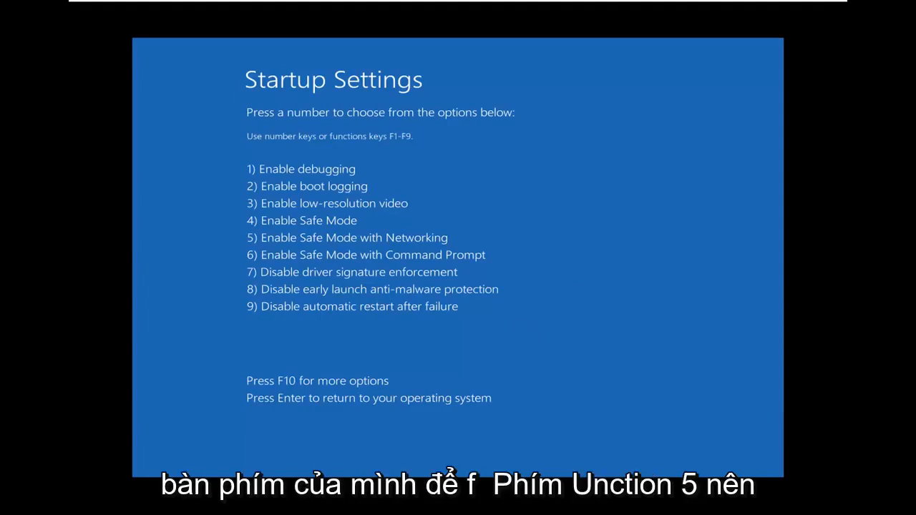
Select option 5, Enable Safe Mode with Networking, and boot to the Safe Mode desktop.
key(f5)
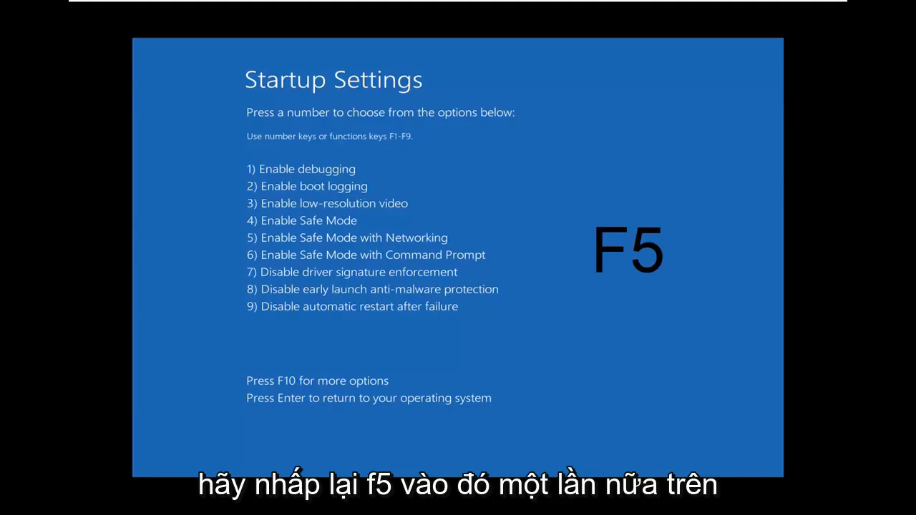
key(f5)
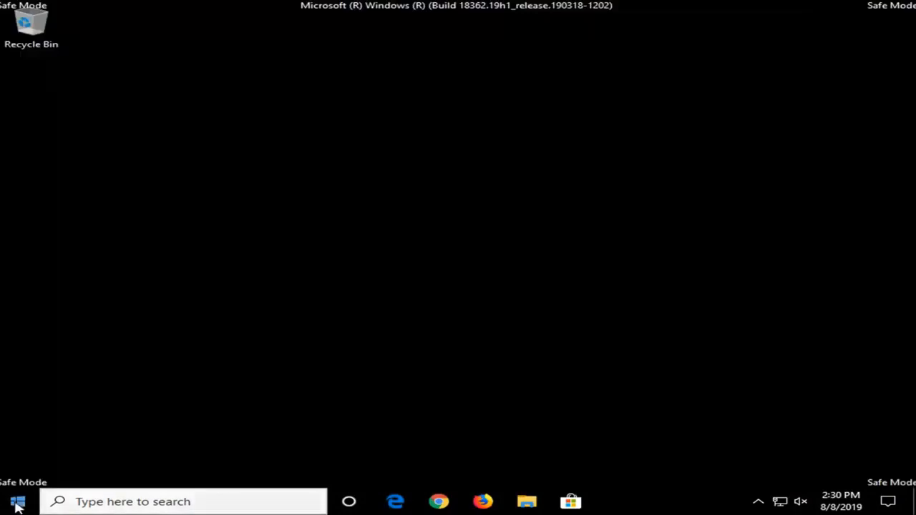
Search 'file explorer' from Start and launch File Explorer in Safe Mode.
click(17, 500)
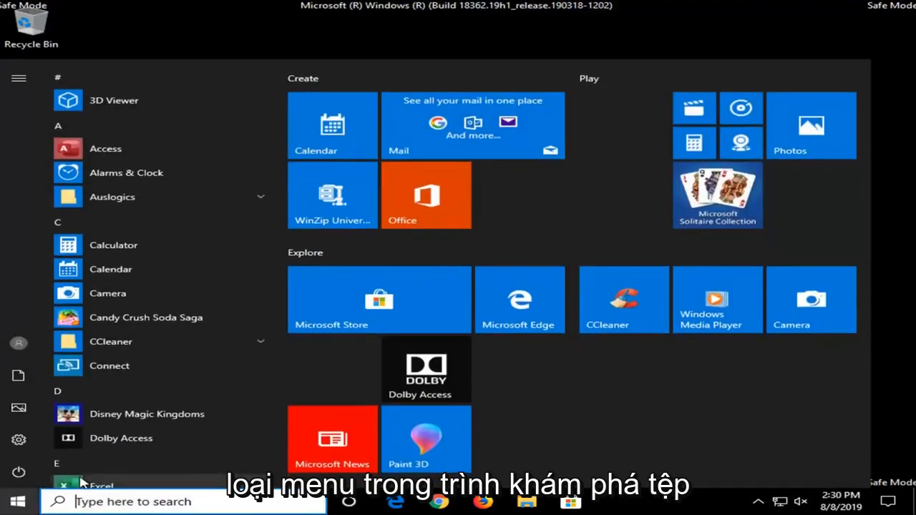
text(fiol)
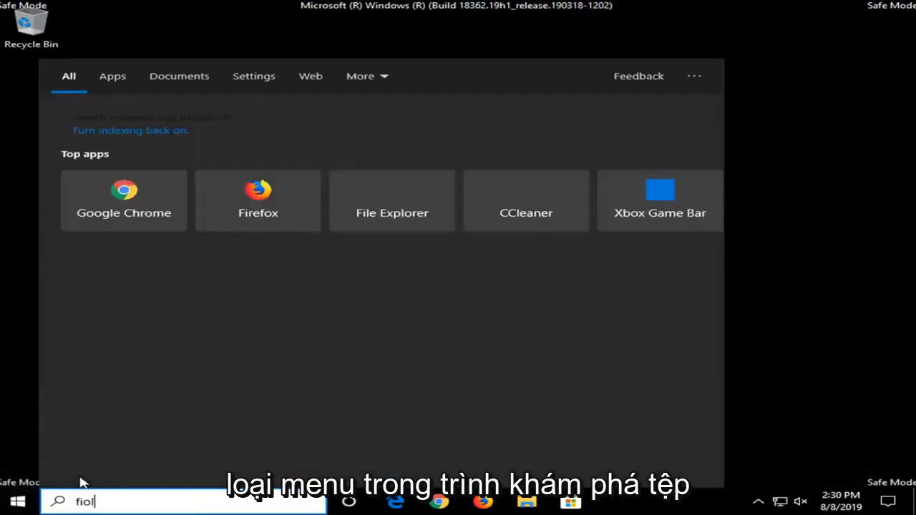
text(file explorer)
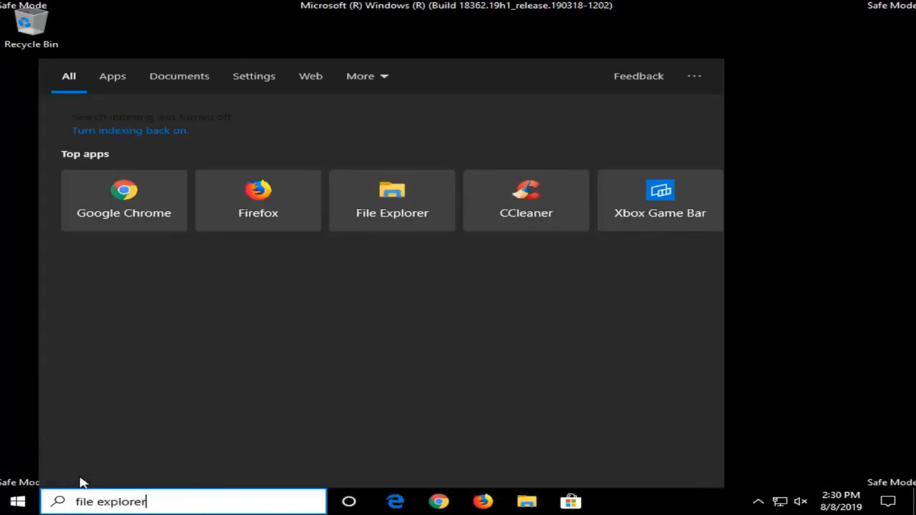
text(file explorer)
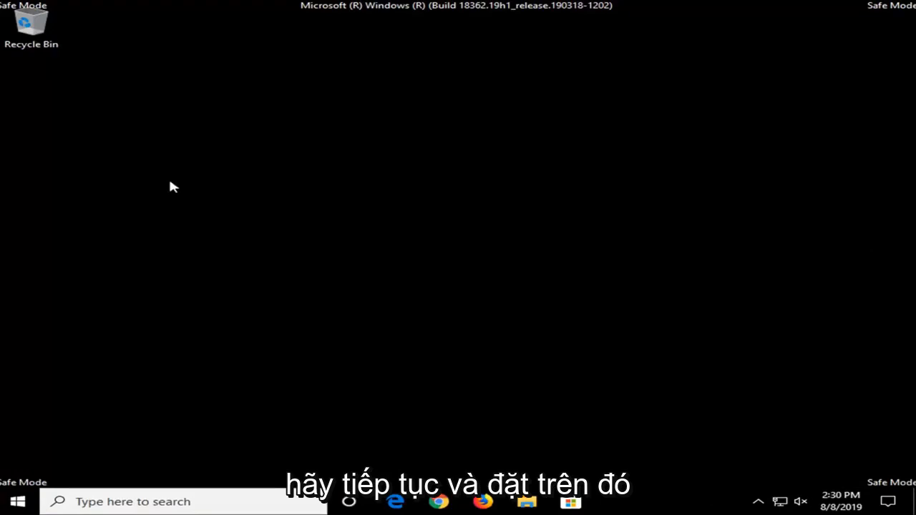
Browse This PC > Local Disk (C:) > Windows folder.
click(527, 501)
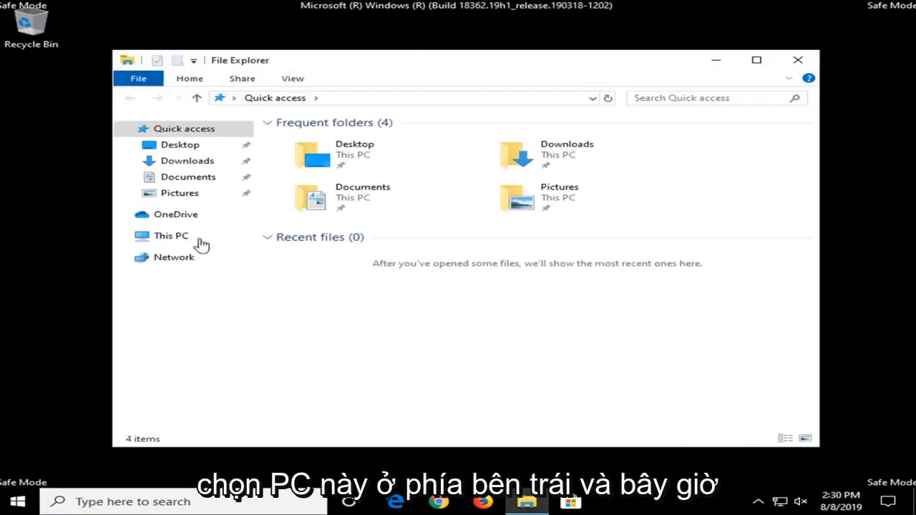
click(172, 235)
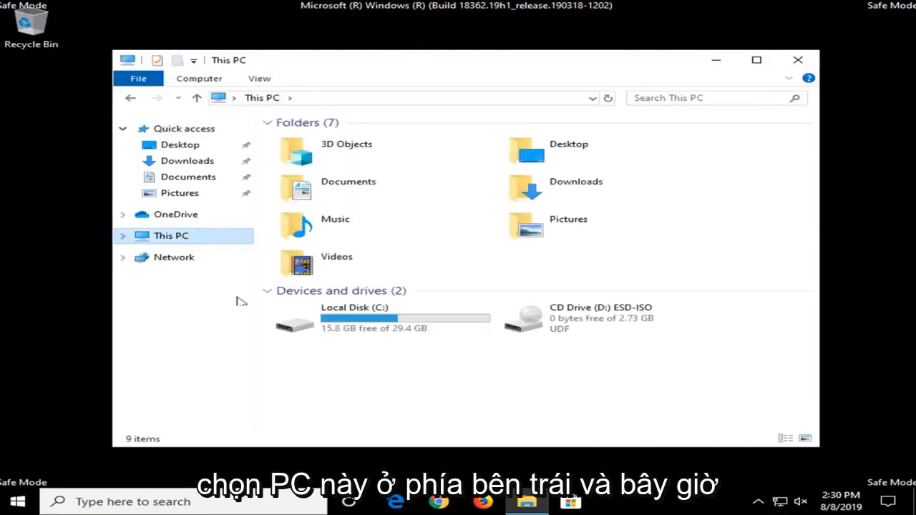
mouse_move(386, 327)
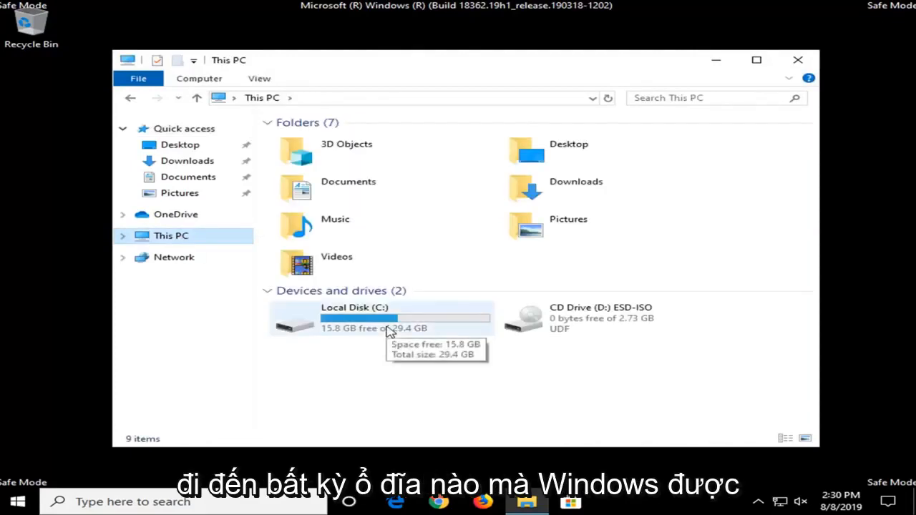
mouse_move(377, 318)
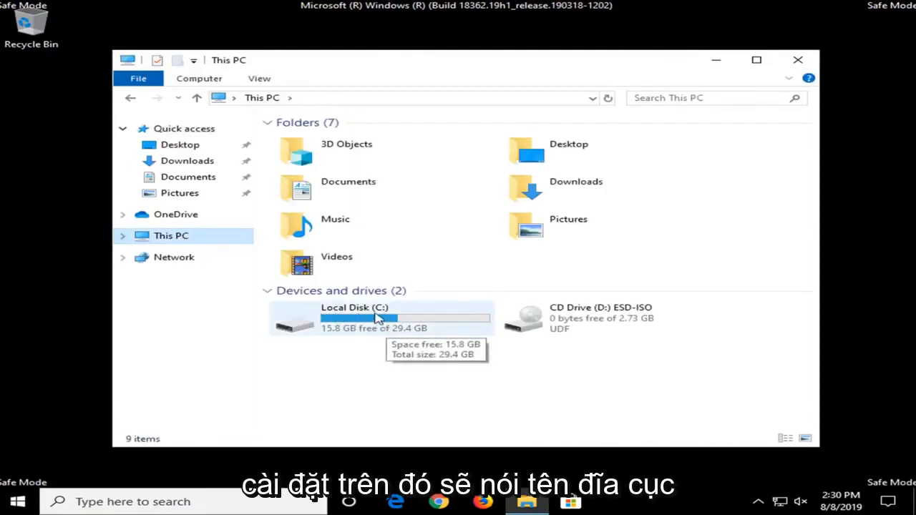
double_click(355, 318)
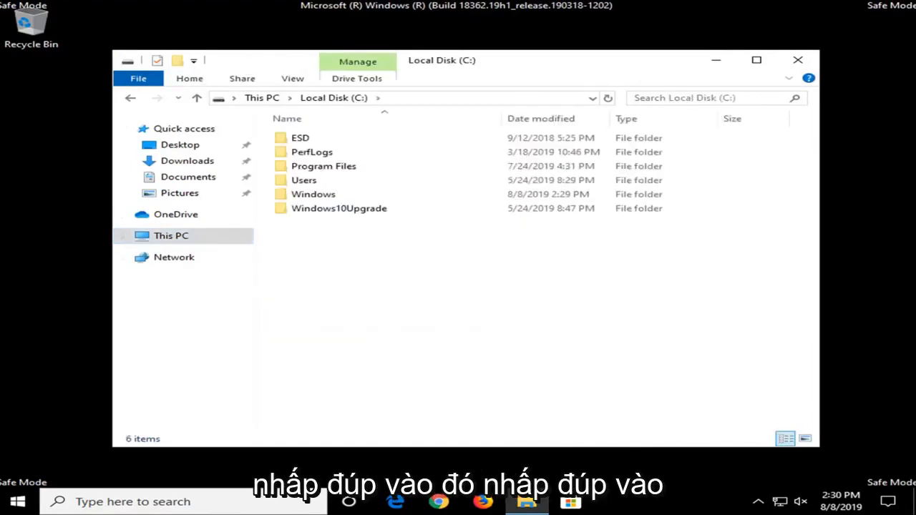
click(312, 194)
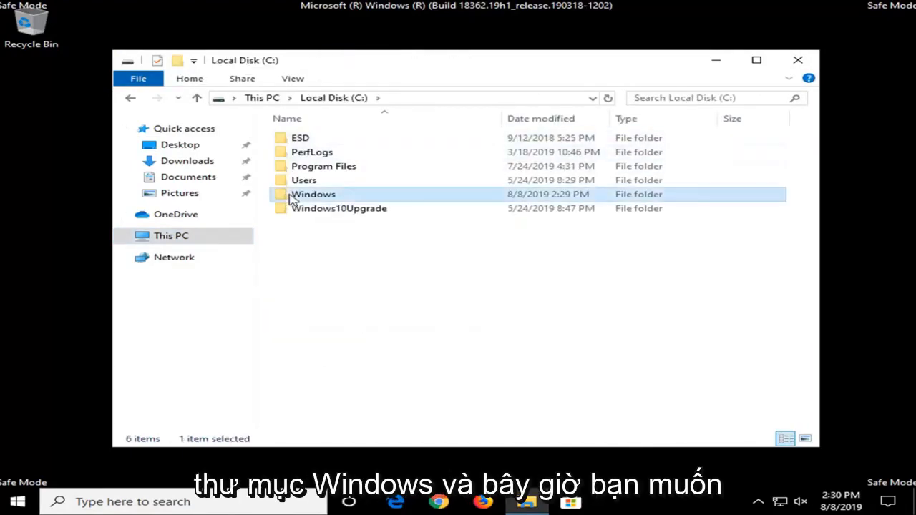
double_click(313, 195)
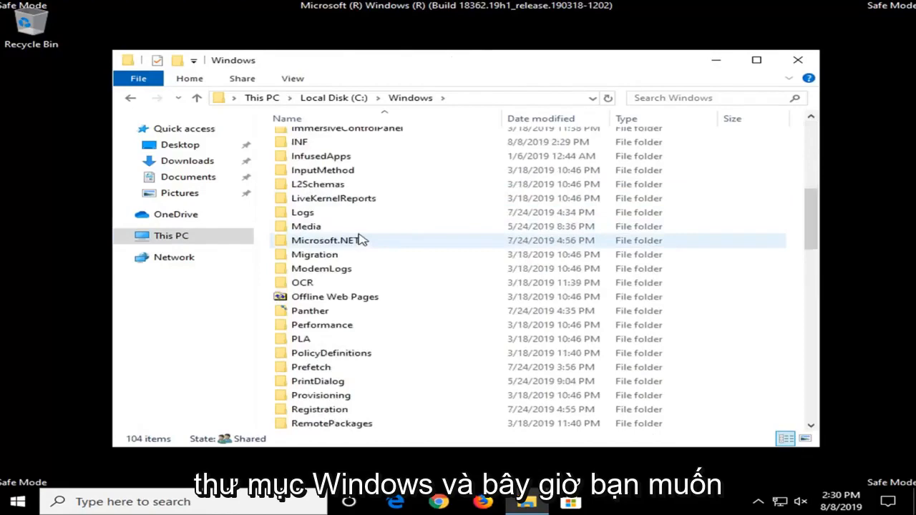
Locate and enter the SoftwareDistribution folder inside Windows to clear its contents.
scroll(down, 3)
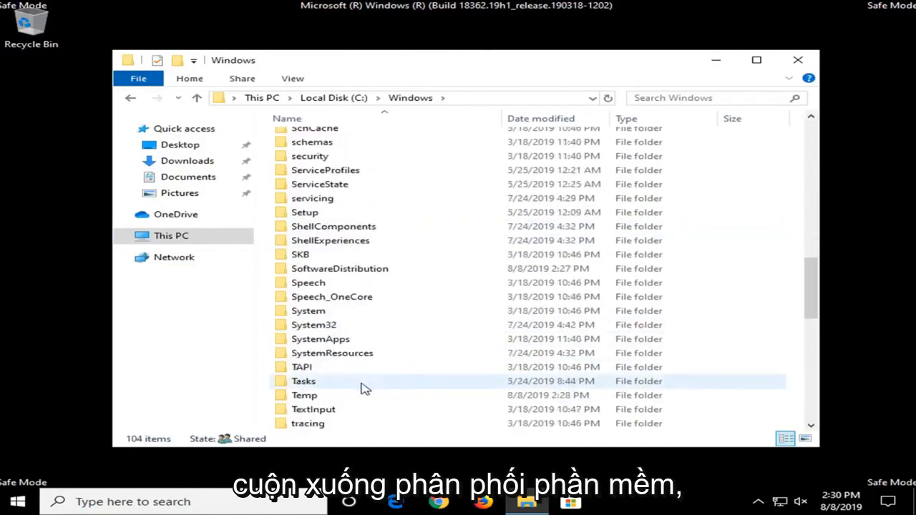
click(339, 269)
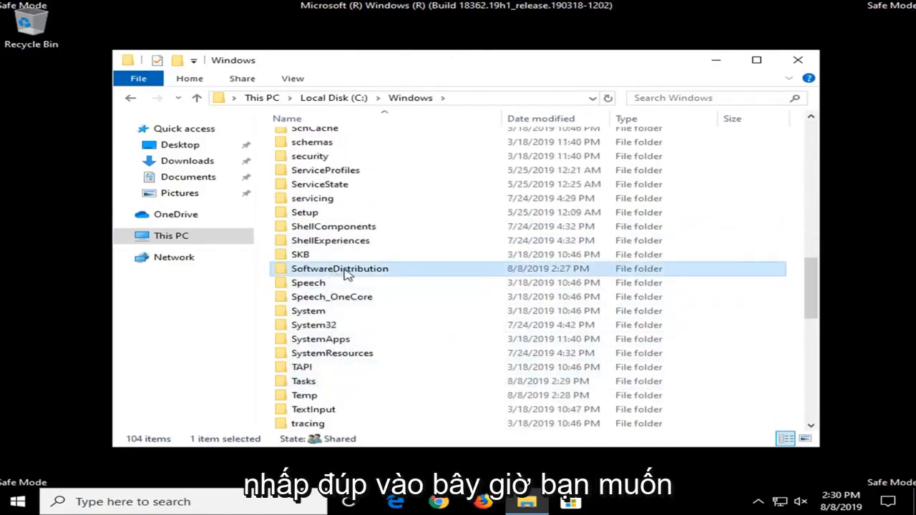
double_click(339, 269)
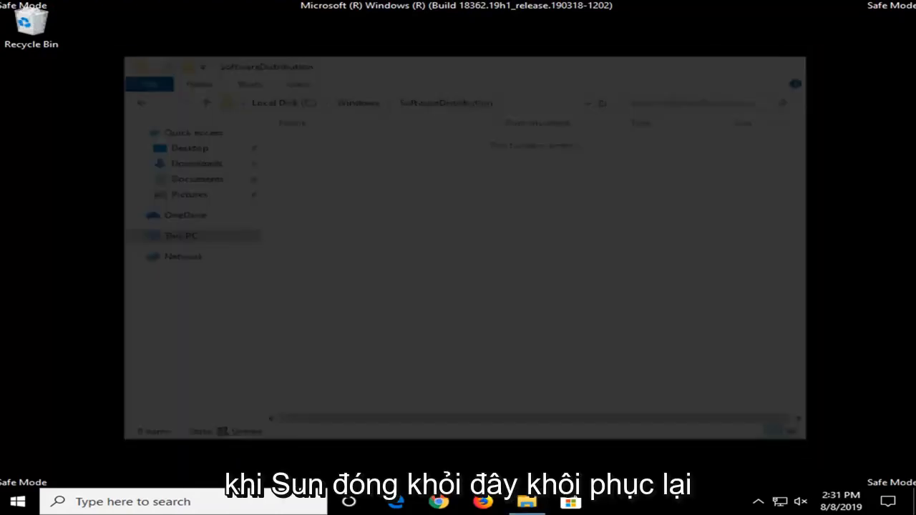
Restart the PC from the Start menu power options to leave Safe Mode.
click(17, 501)
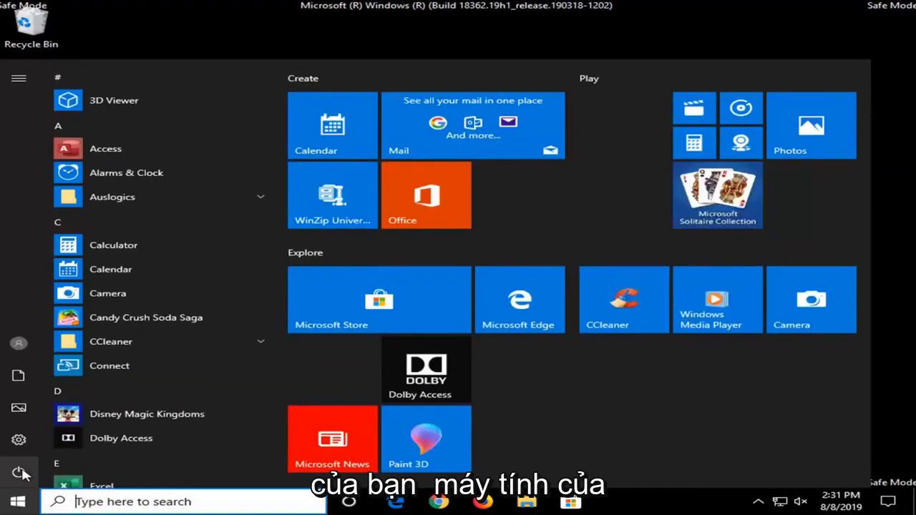
click(19, 472)
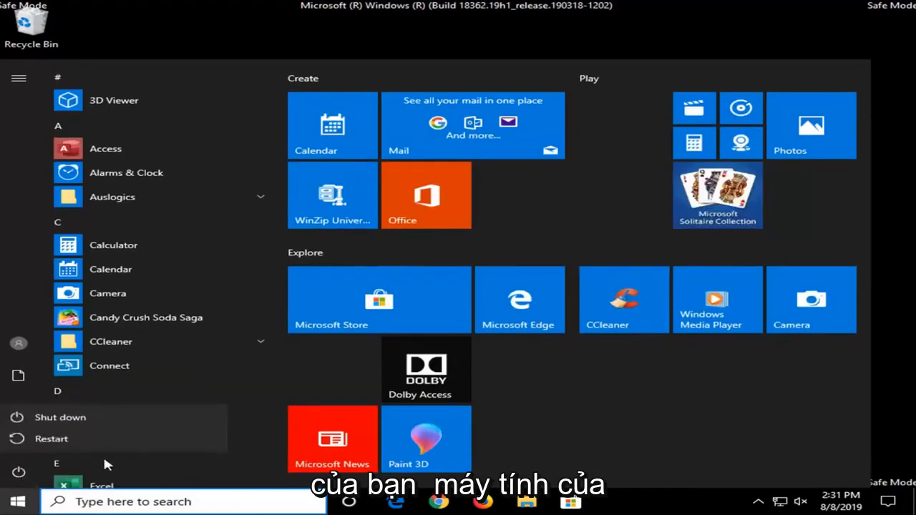
click(52, 438)
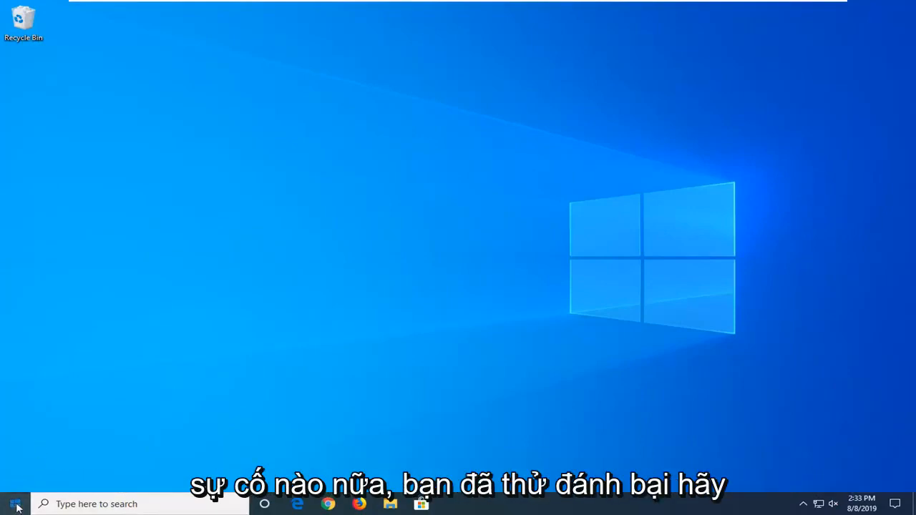
Search 'troubleshoot' to reach the Settings Troubleshoot page, closing the Tips window.
text(troublehsoo)
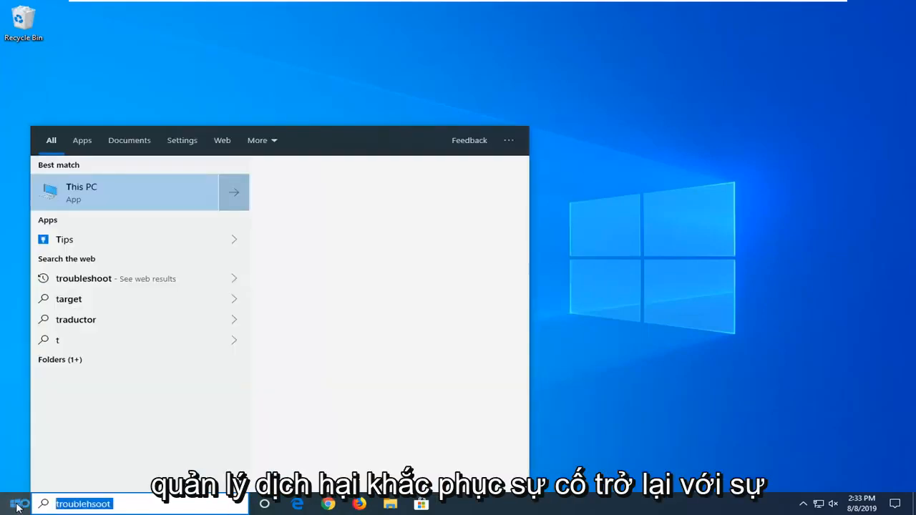
text(tro)
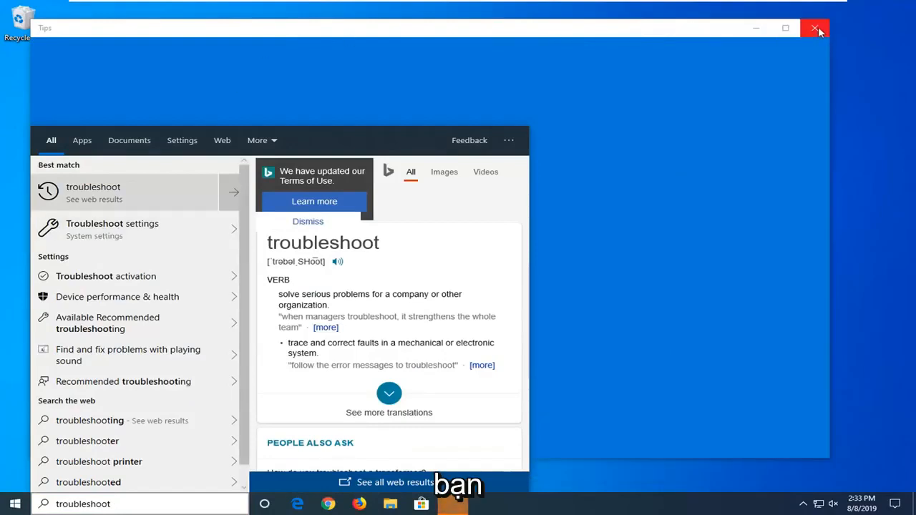
click(815, 28)
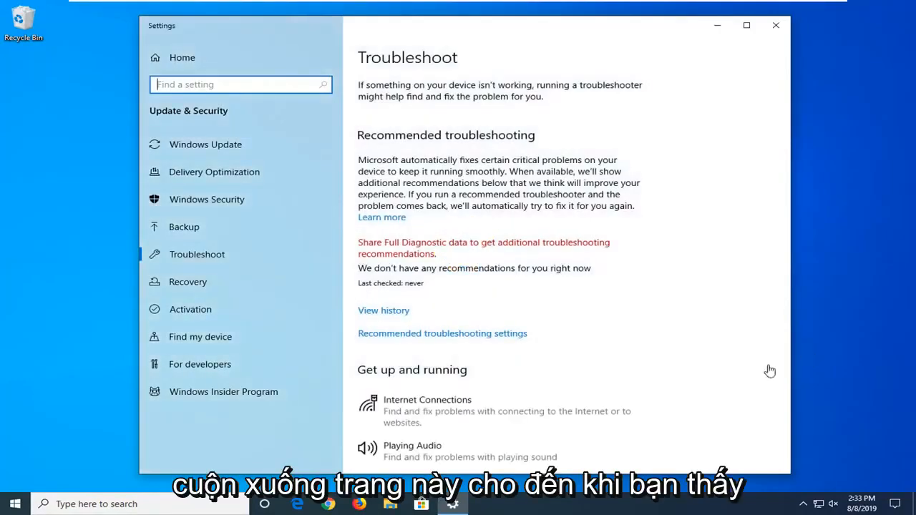
Run the Windows Update troubleshooter under Get up and running until it reports results.
scroll(down, 3)
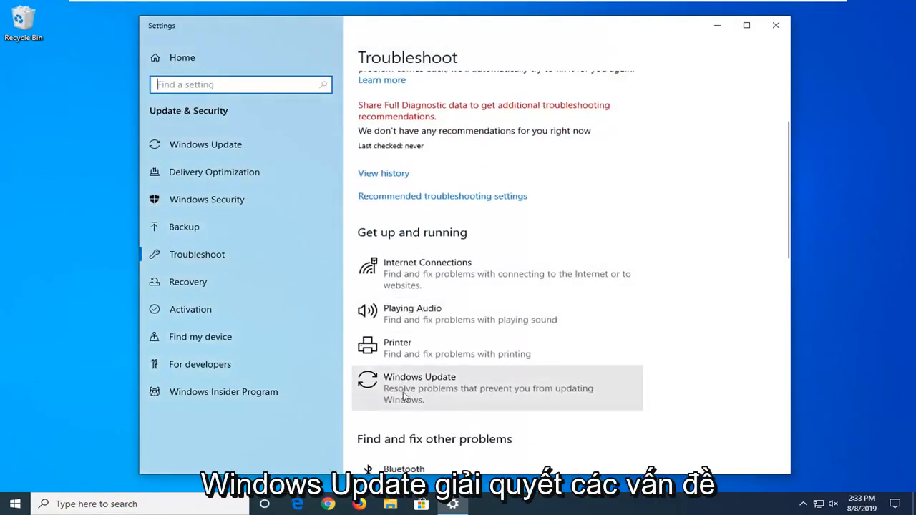
mouse_move(479, 395)
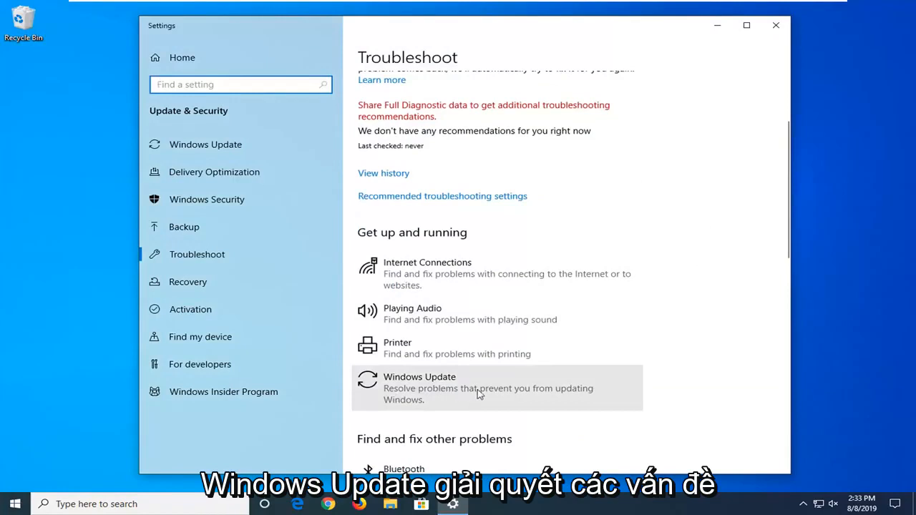
click(479, 388)
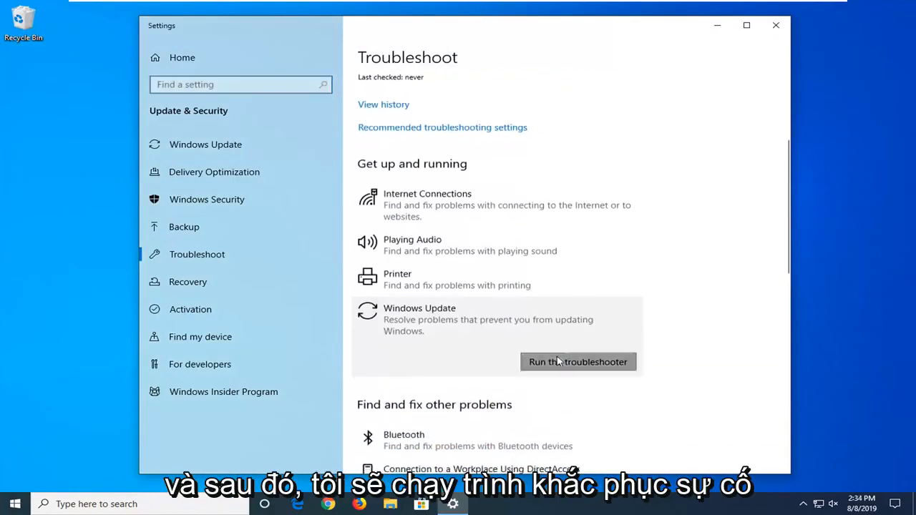
click(578, 361)
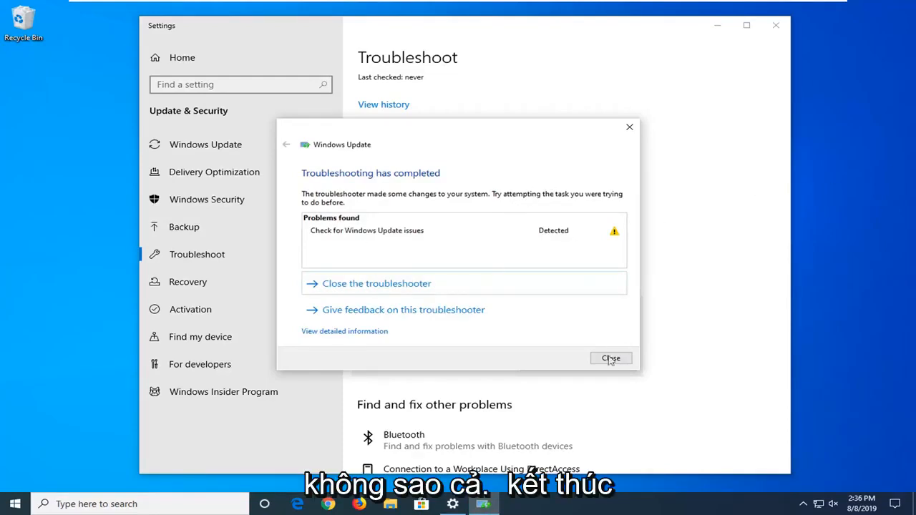
Dismiss the finished troubleshooter and close Settings, returning to the desktop.
click(610, 357)
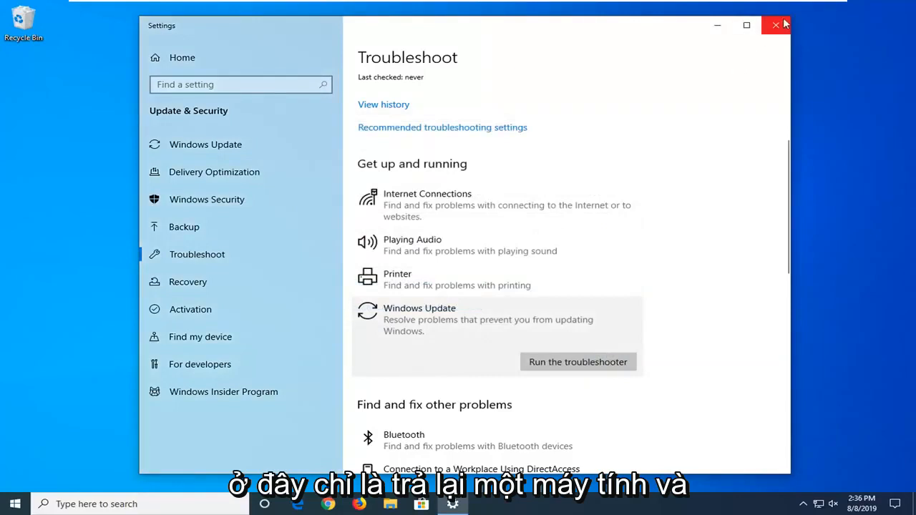
click(776, 26)
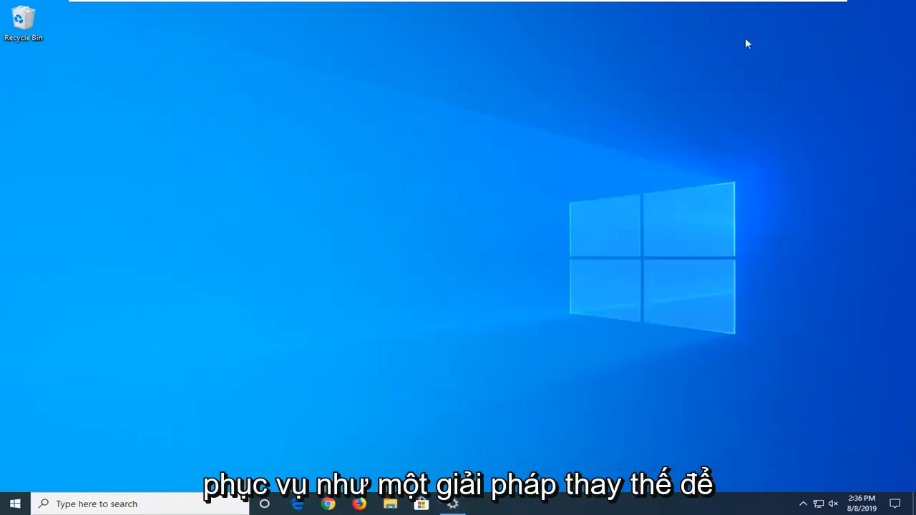